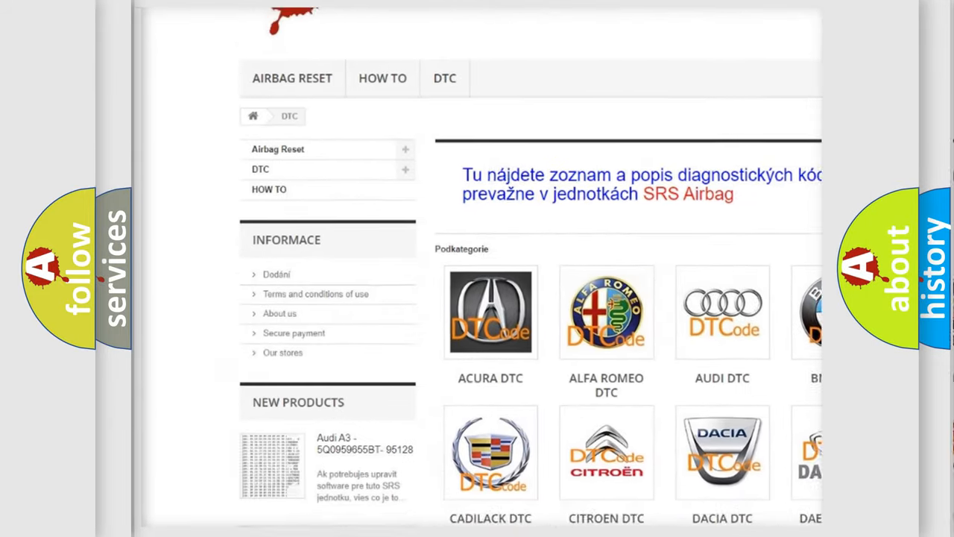
{"action": "scroll", "scroll_direction": "down", "scroll_amount": 3}
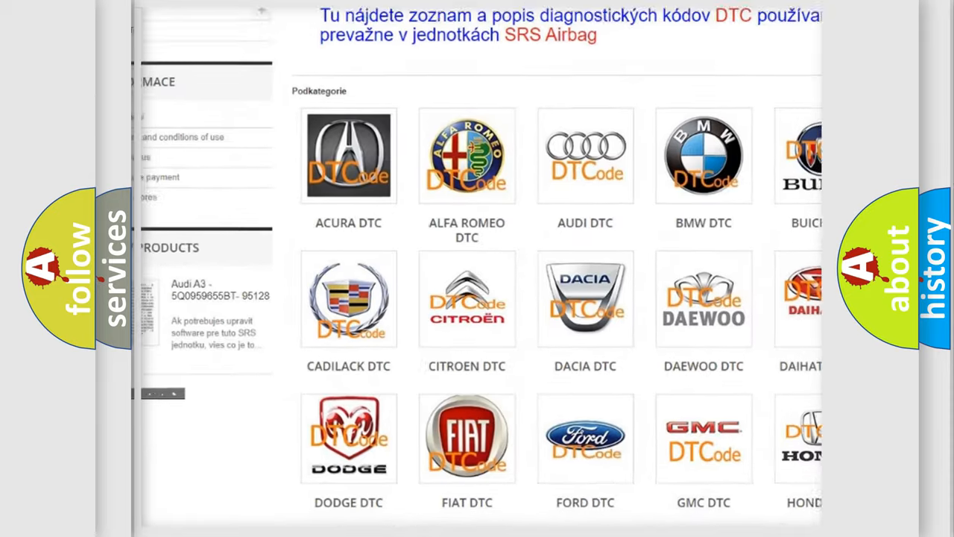
{"action": "scroll", "scroll_direction": "down", "scroll_amount": 3}
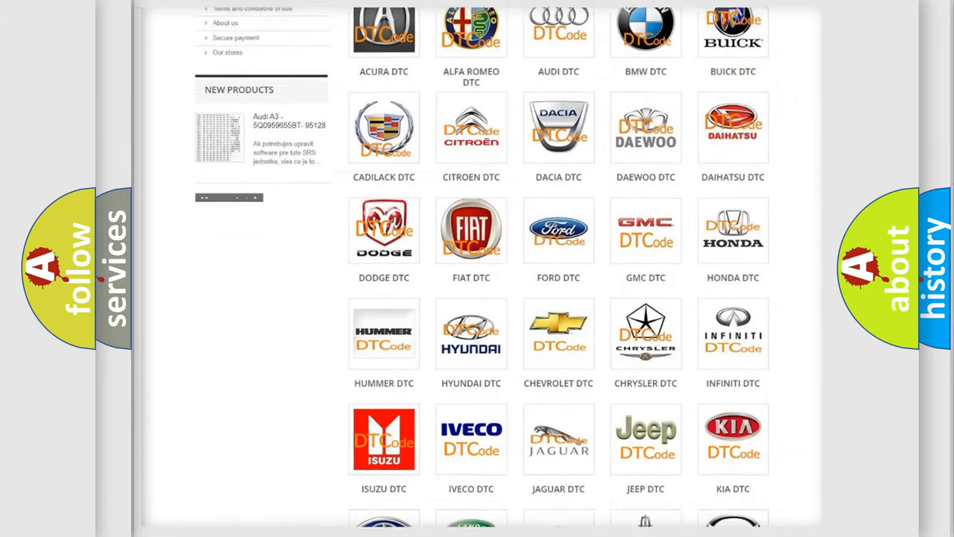
{"action": "scroll", "scroll_direction": "down", "scroll_amount": 3}
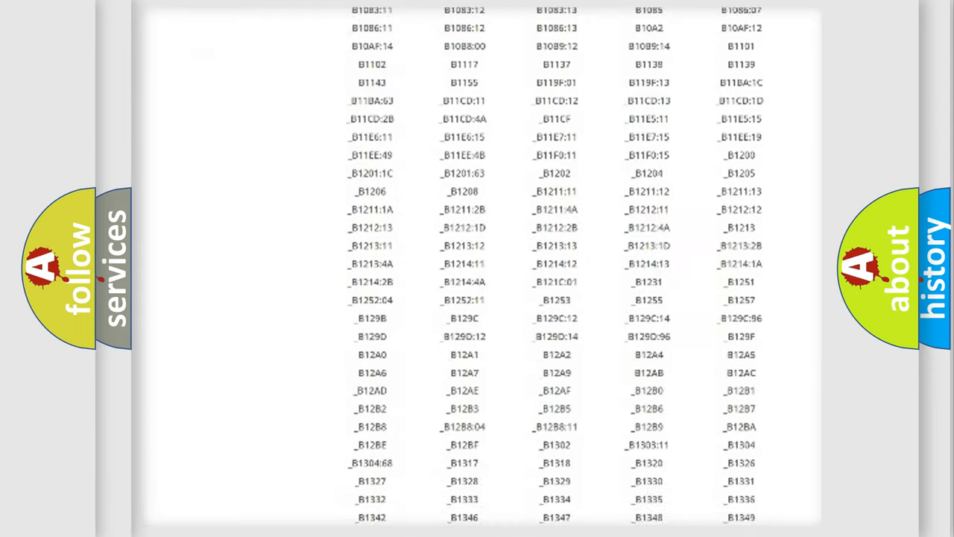
{"action": "scroll", "scroll_direction": "down", "scroll_amount": 3}
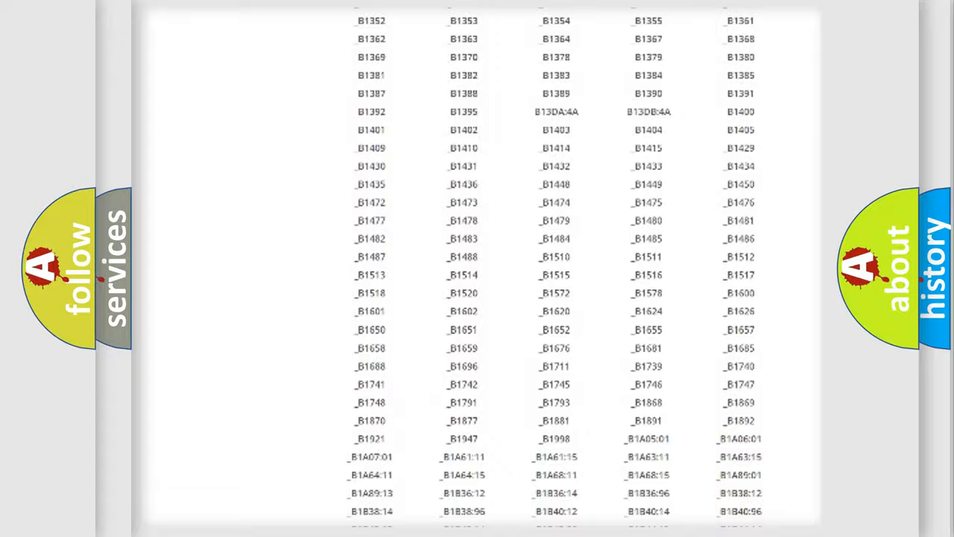